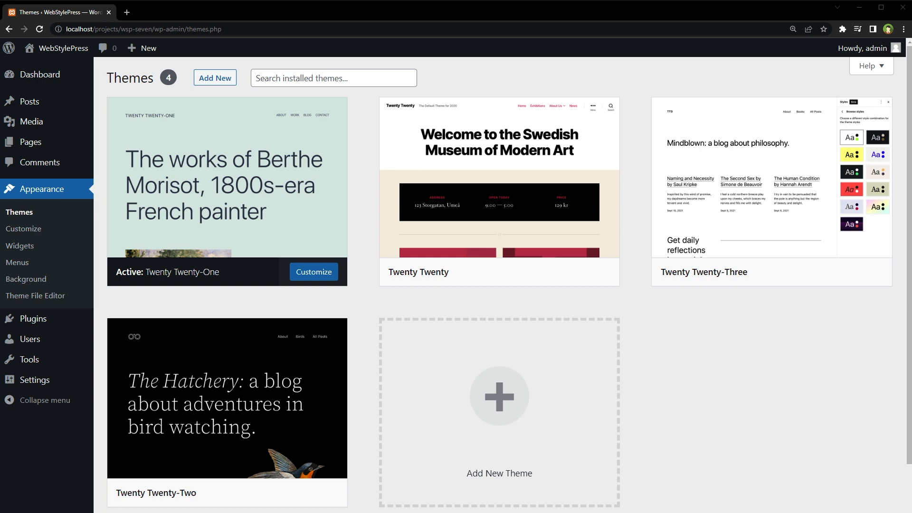
mouse_move(459, 397)
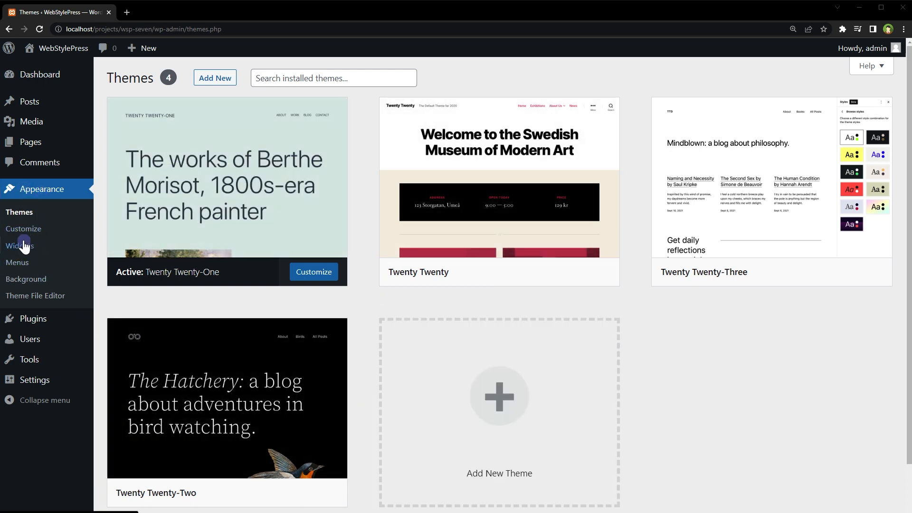
Open Appearance > Customize for the Twenty Twenty-One theme in a new browser tab
right_click(23, 229)
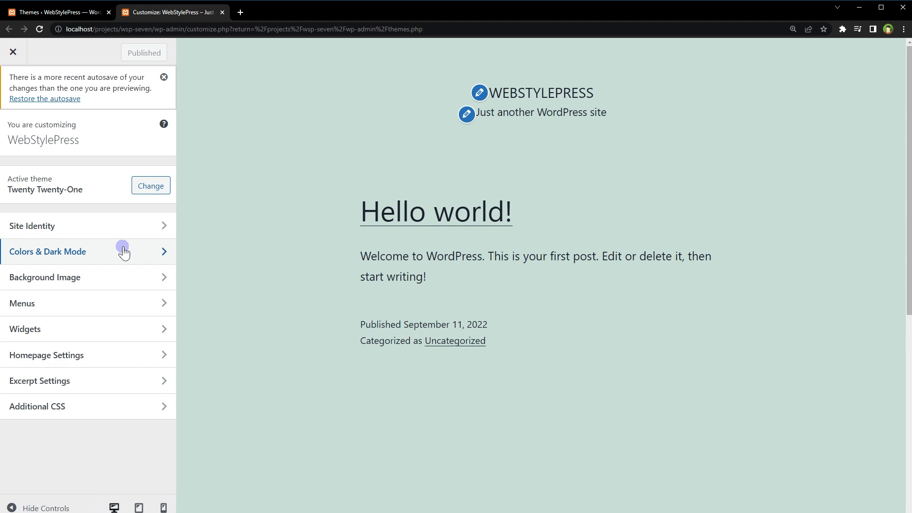
mouse_move(98, 308)
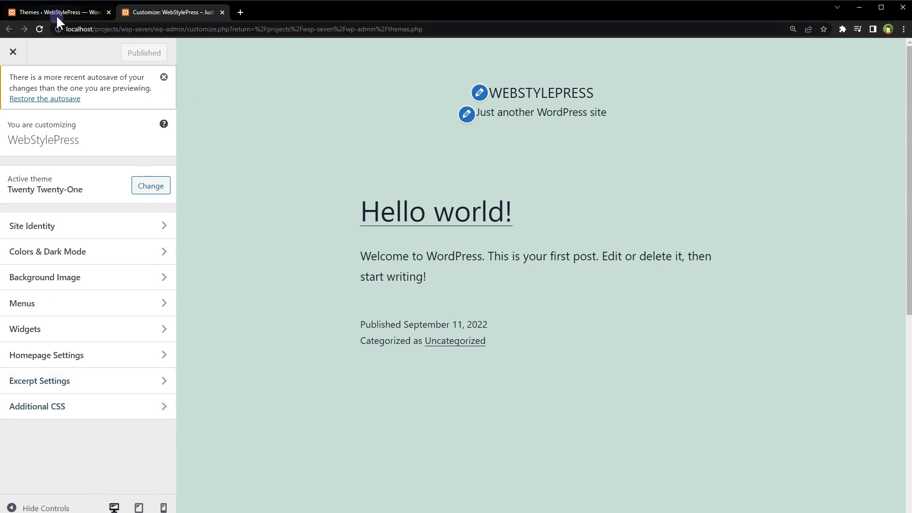
Install and activate the Easy Google Fonts plugin from Plugins > Add New
left_click(55, 11)
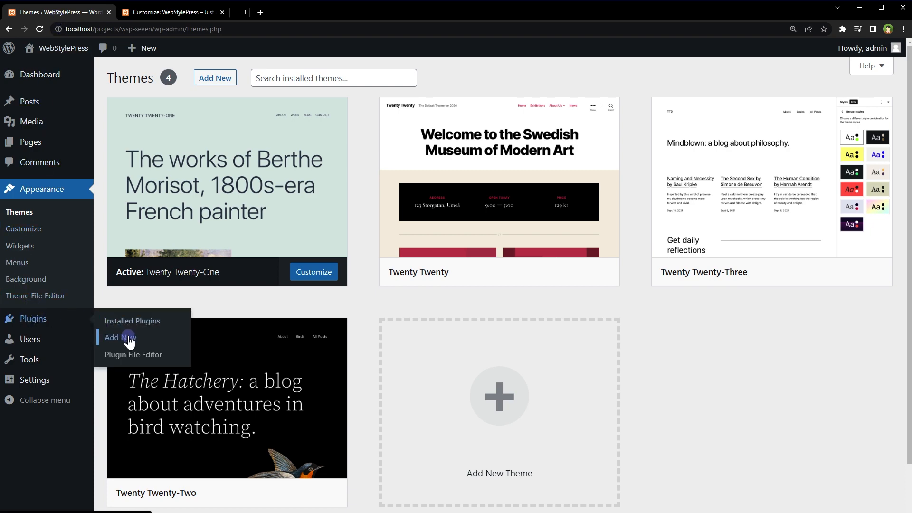
left_click(120, 337)
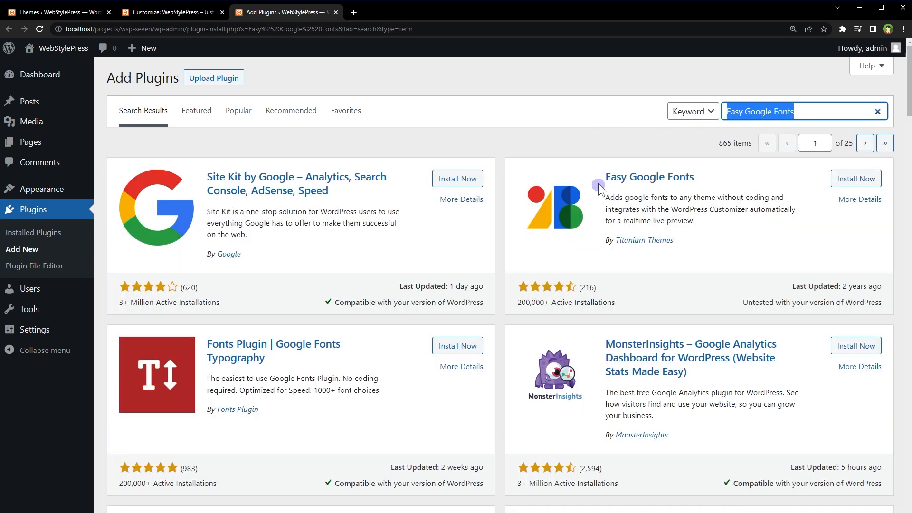
left_click(855, 179)
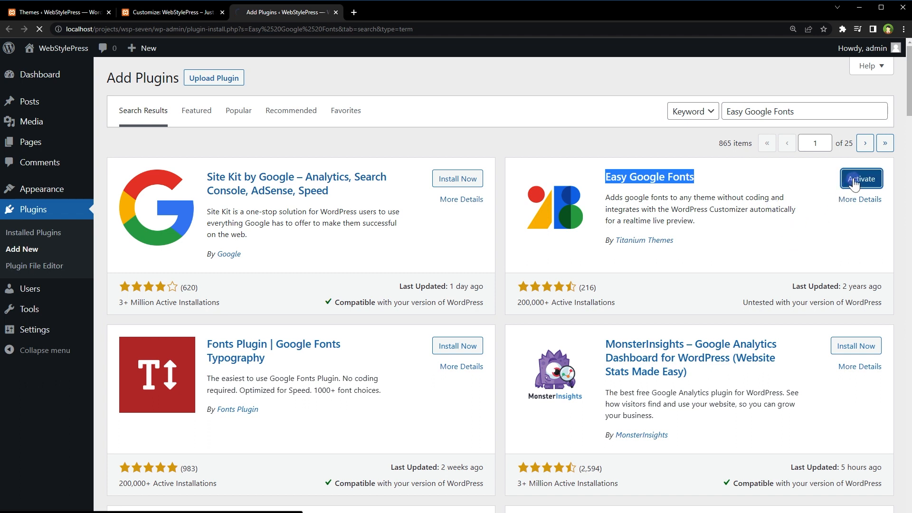
left_click(860, 178)
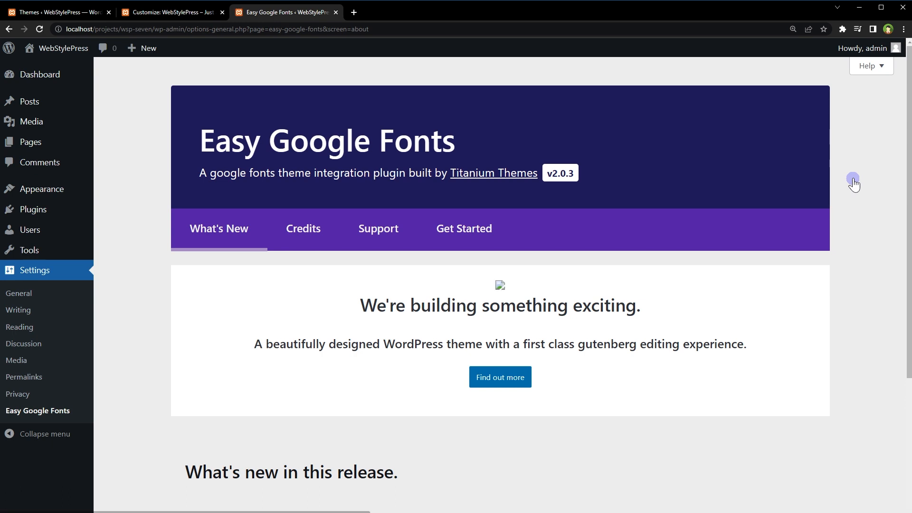
left_click(170, 12)
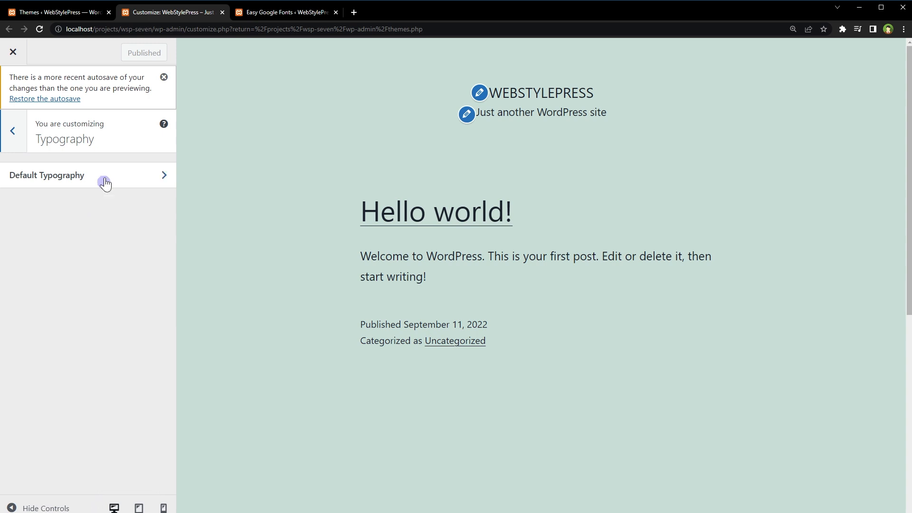
Under Default Typography > Paragraphs, preview Sanchez and Ultra, then set the font family to Ubuntu
left_click(46, 176)
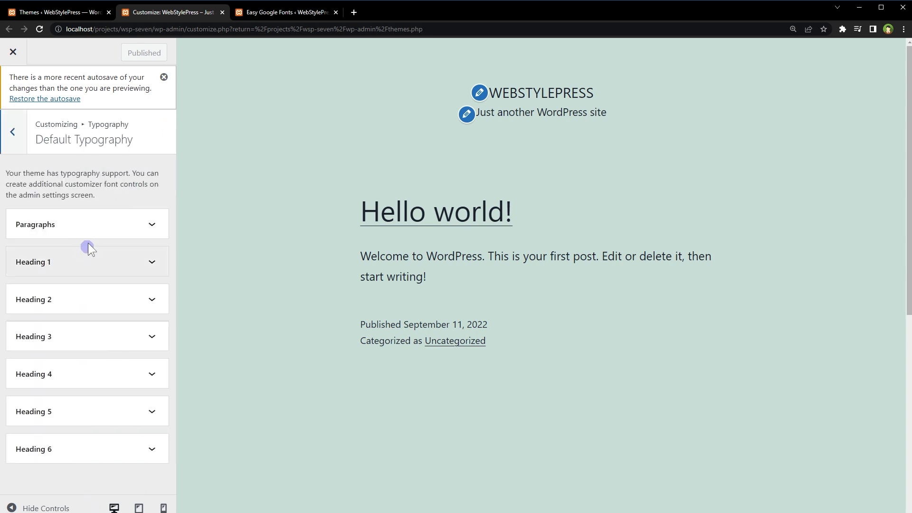
mouse_move(92, 354)
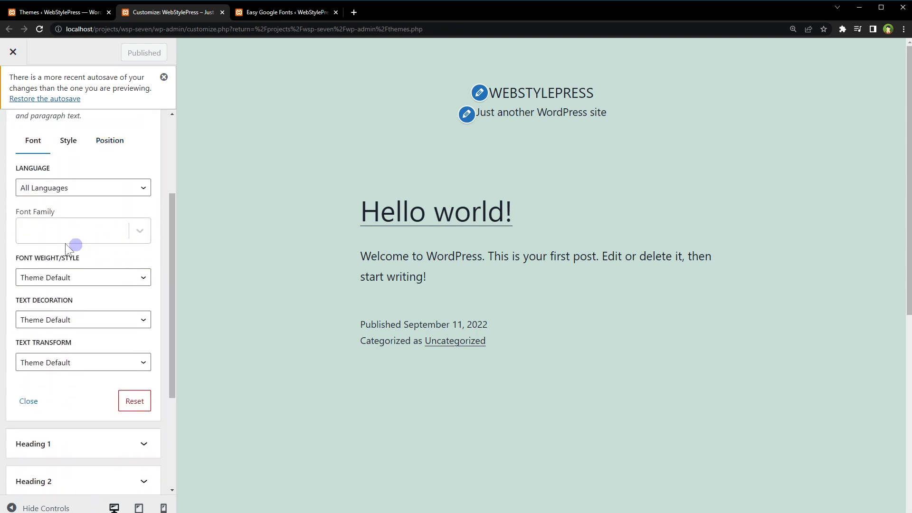
left_click(82, 230)
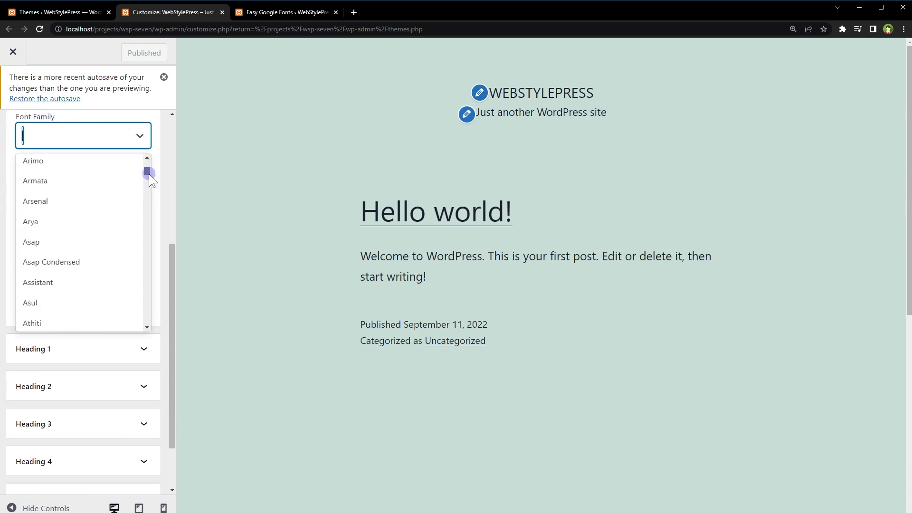
left_click_drag(149, 175, 149, 214)
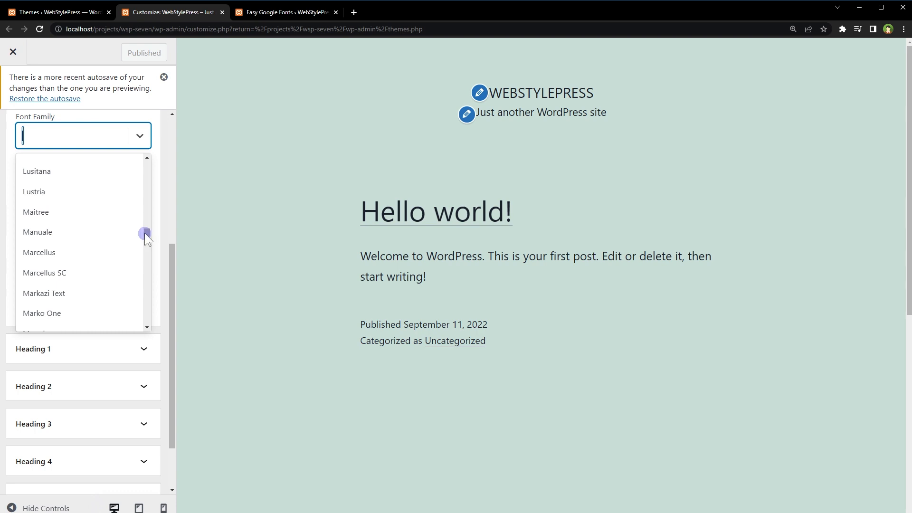
type("Sanchez")
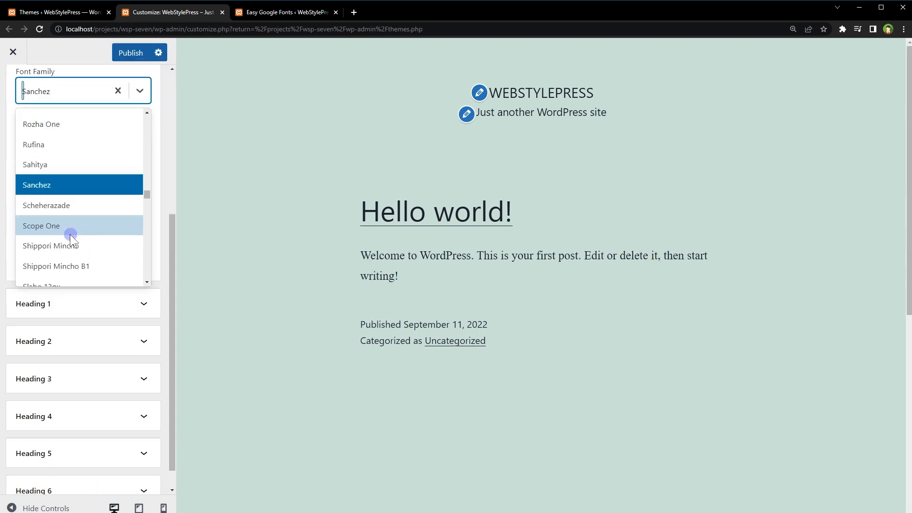
scroll("down", 3)
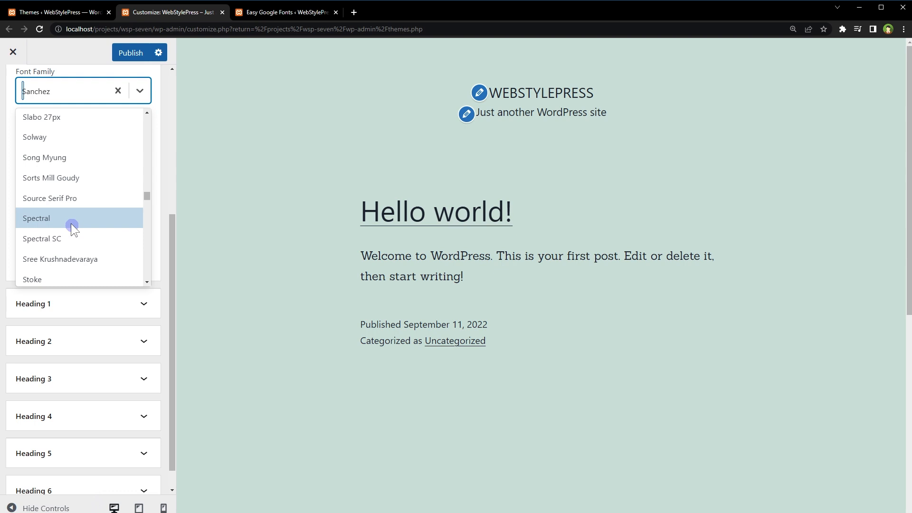
left_click(36, 218)
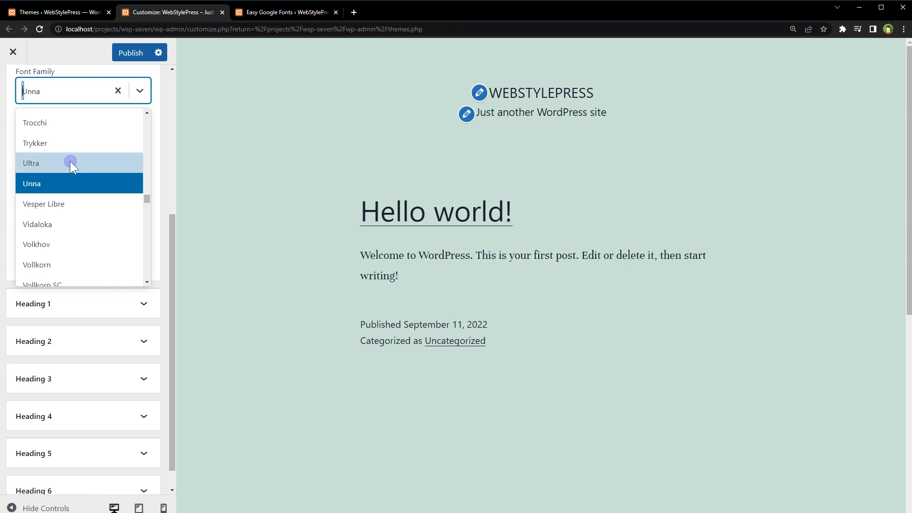
left_click(31, 163)
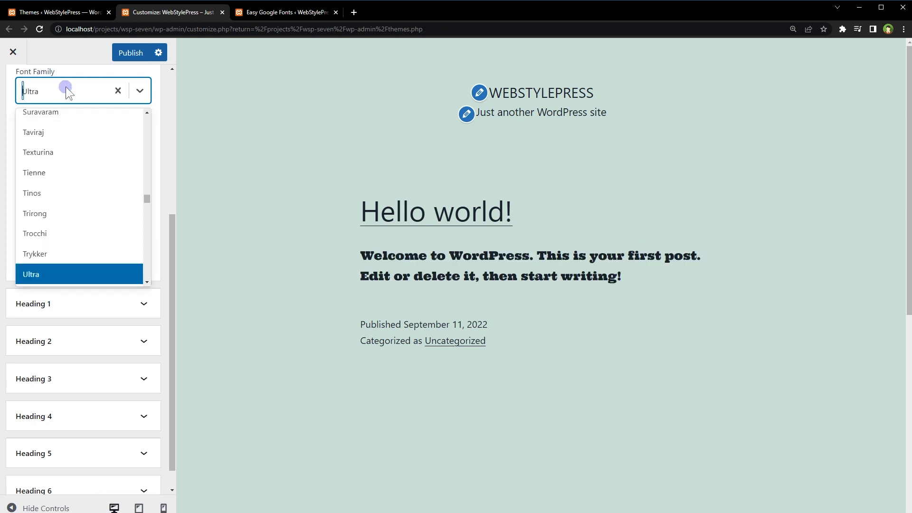
type("ubuntu")
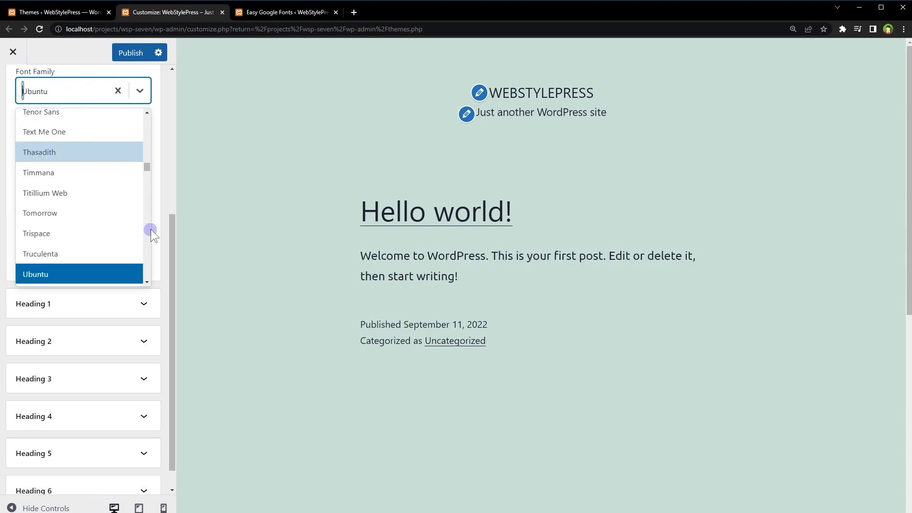
mouse_move(67, 213)
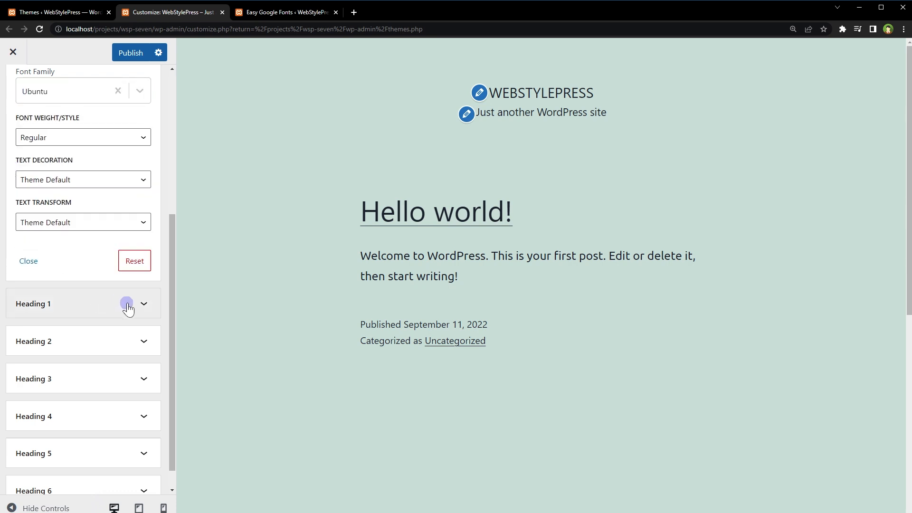
Try a Heading 1 font, then preview Heading 2 in Century Gothic and Georgia
left_click(83, 303)
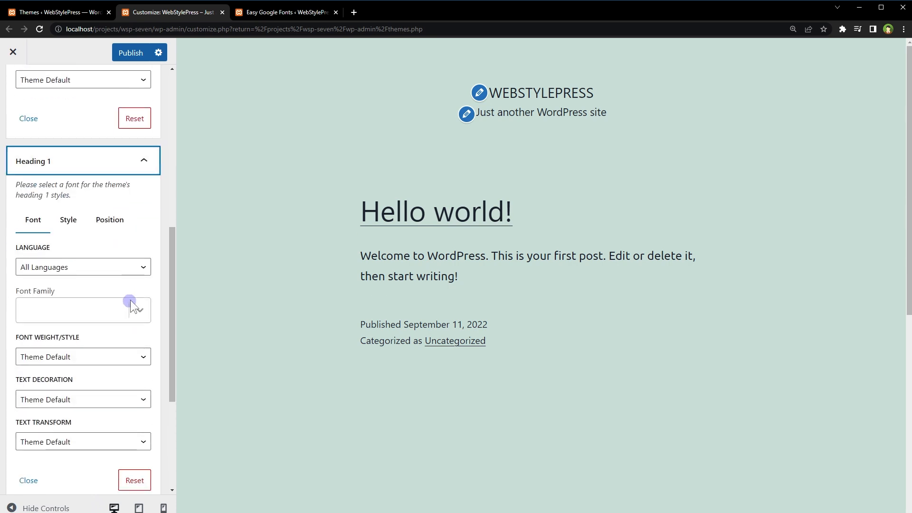
left_click(79, 308)
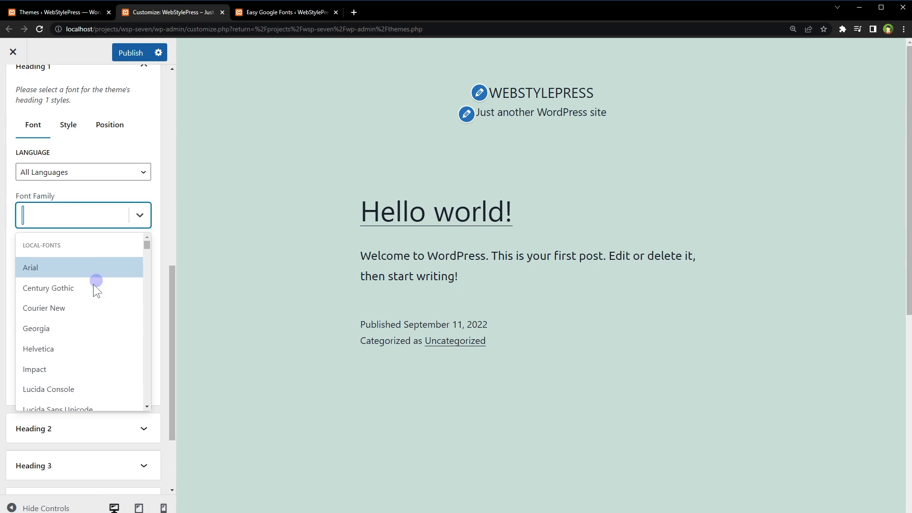
left_click(36, 328)
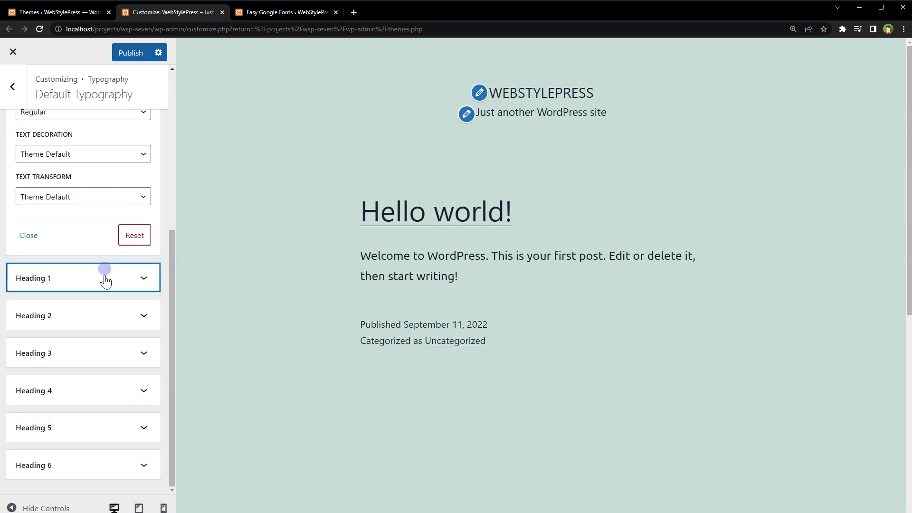
left_click(83, 316)
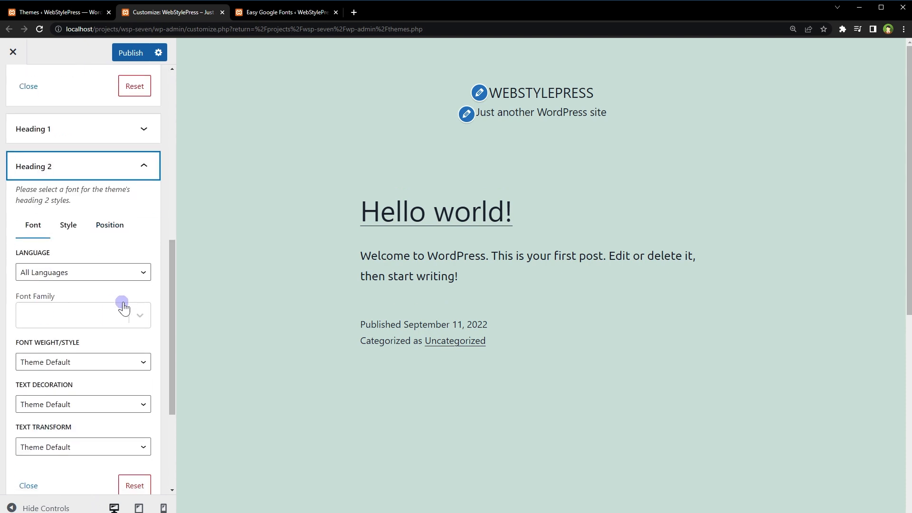
left_click(76, 314)
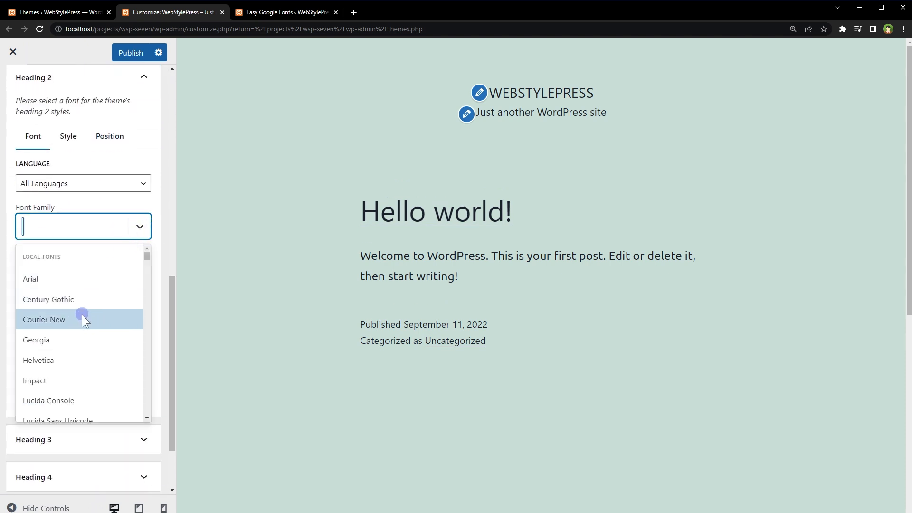
left_click(48, 298)
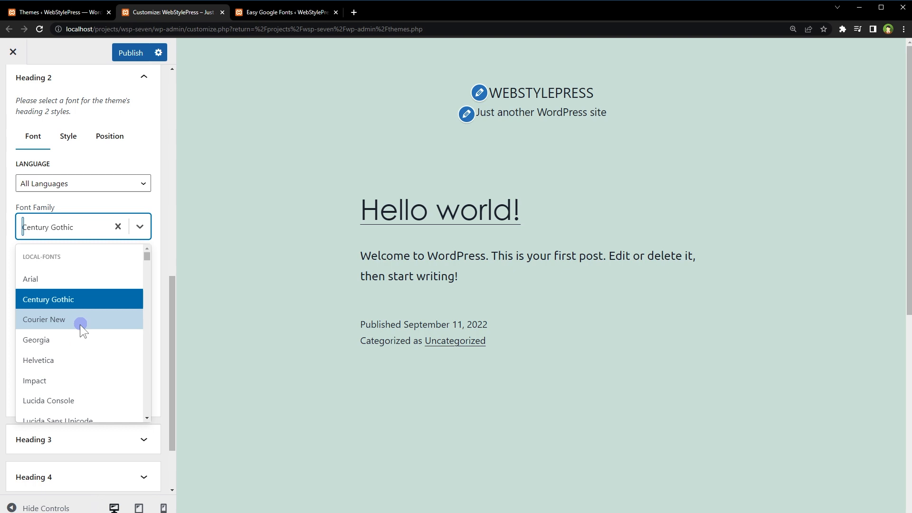
left_click(36, 340)
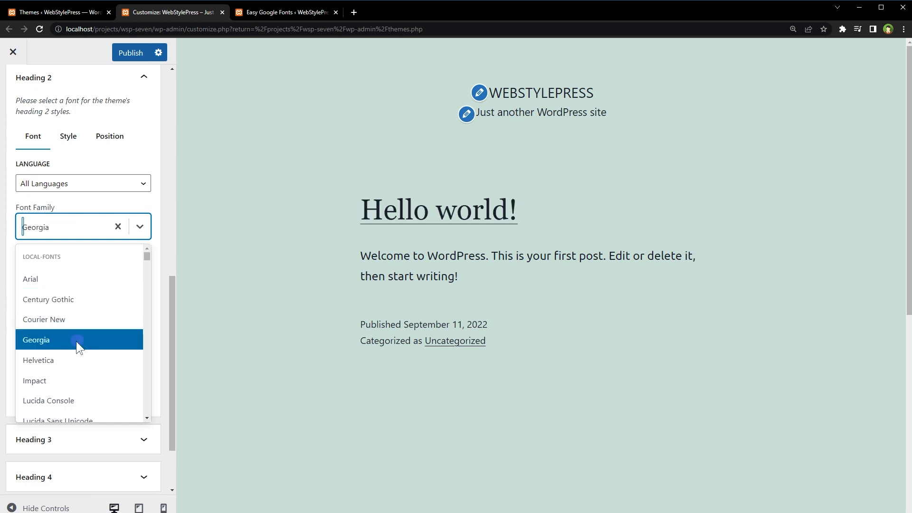
left_click(34, 380)
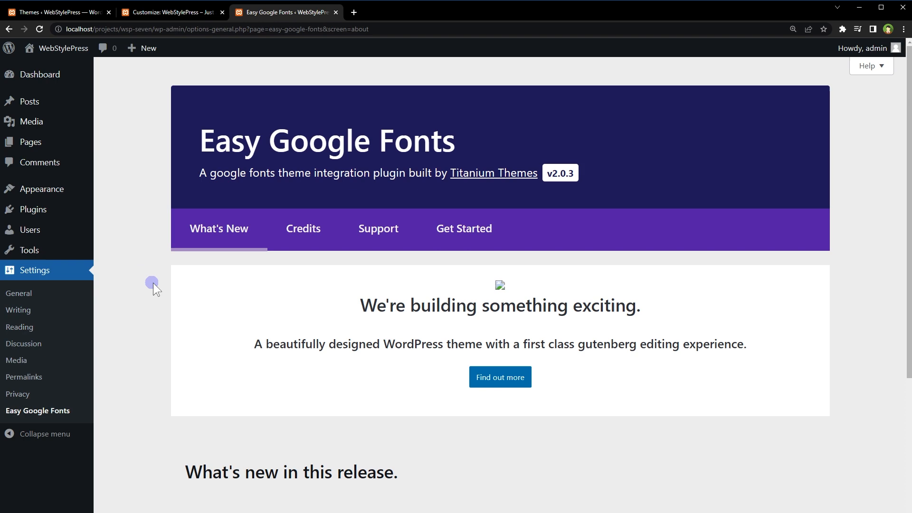
Create a 'regular body text' font control and start a 'headings' control with h1–h5 selectors
scroll("down", 3)
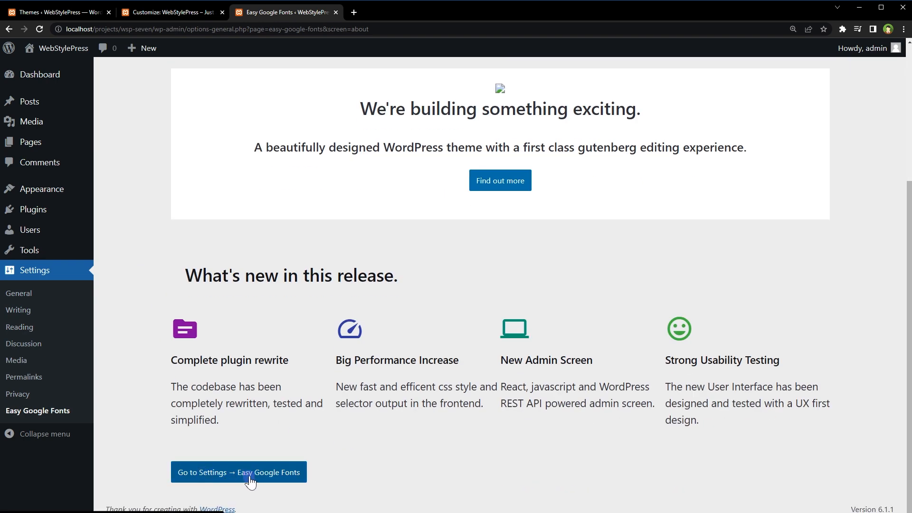
left_click(238, 471)
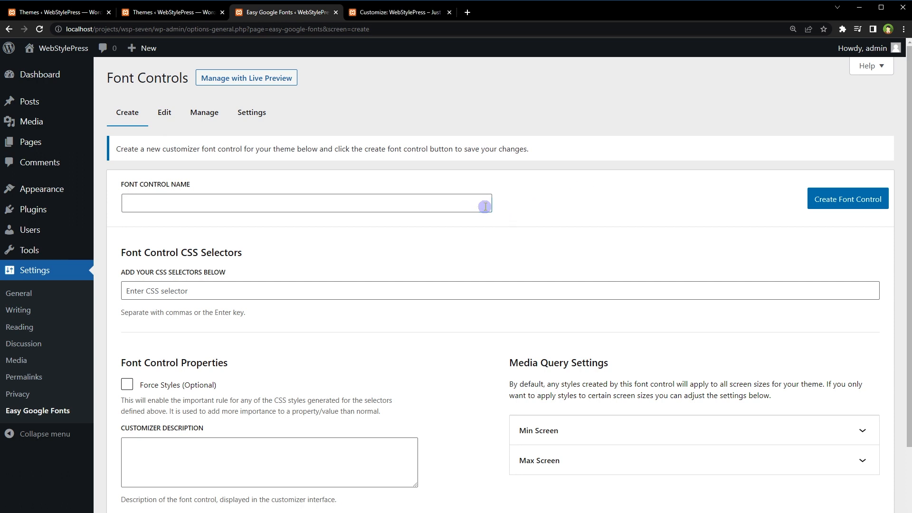
type("regular")
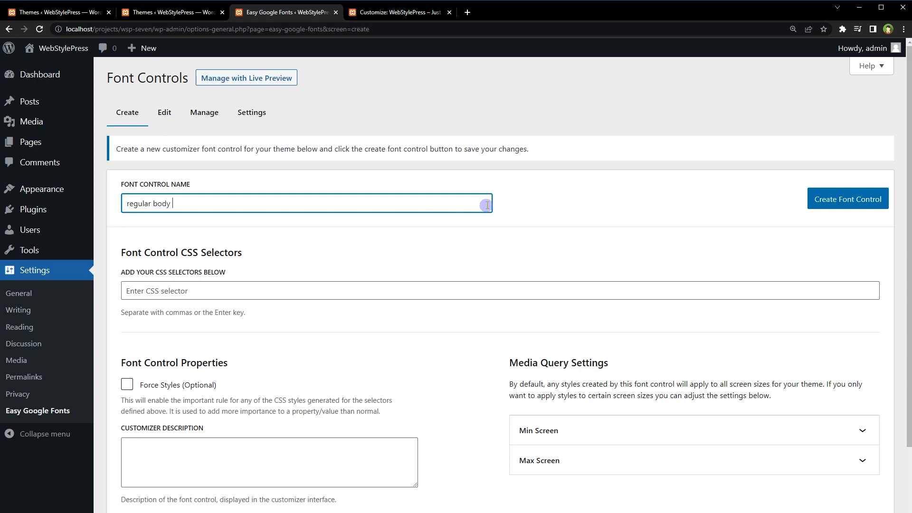
type("body")
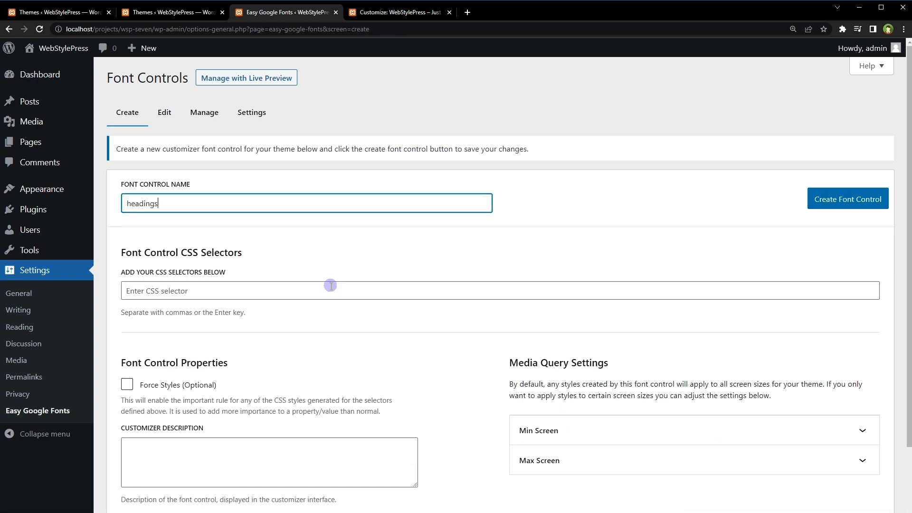
type("h1 h2 h3 h4 h5 h")
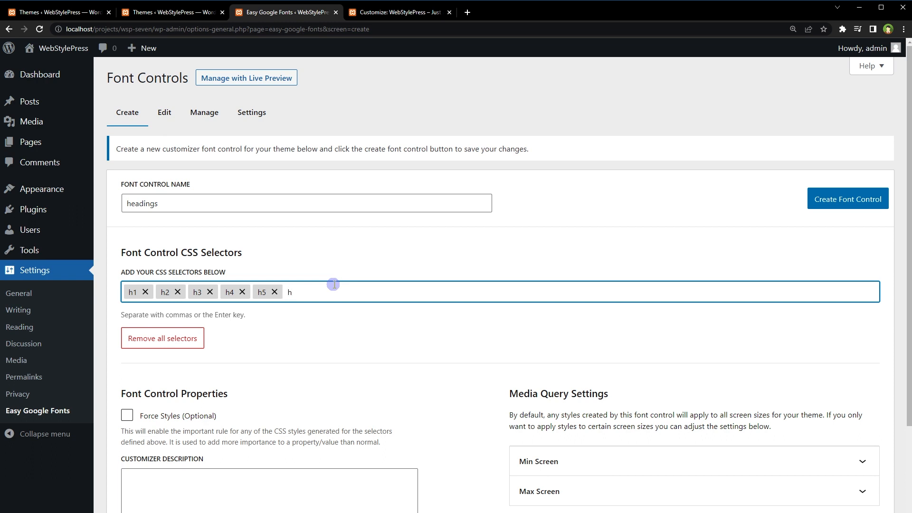
Save the 'headings' font control, check both controls in the Edit dropdown, and return to the Customizer
left_click(846, 198)
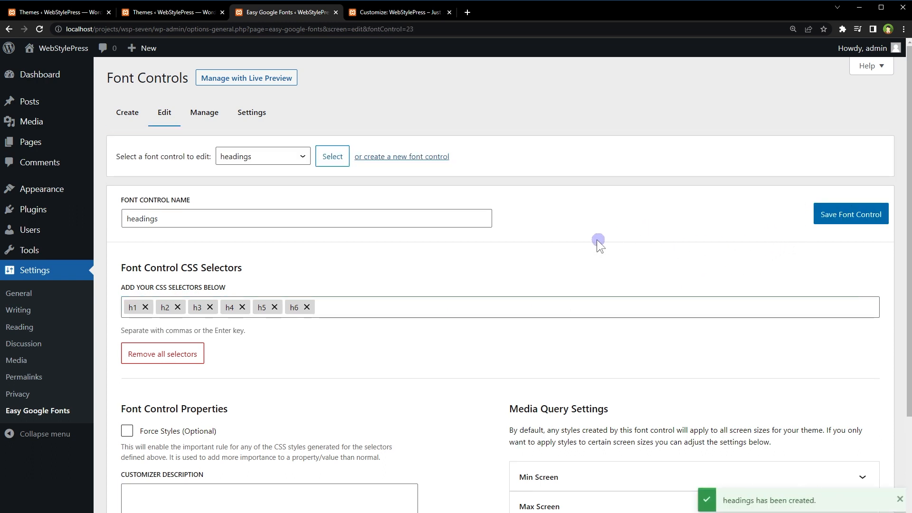
left_click(262, 155)
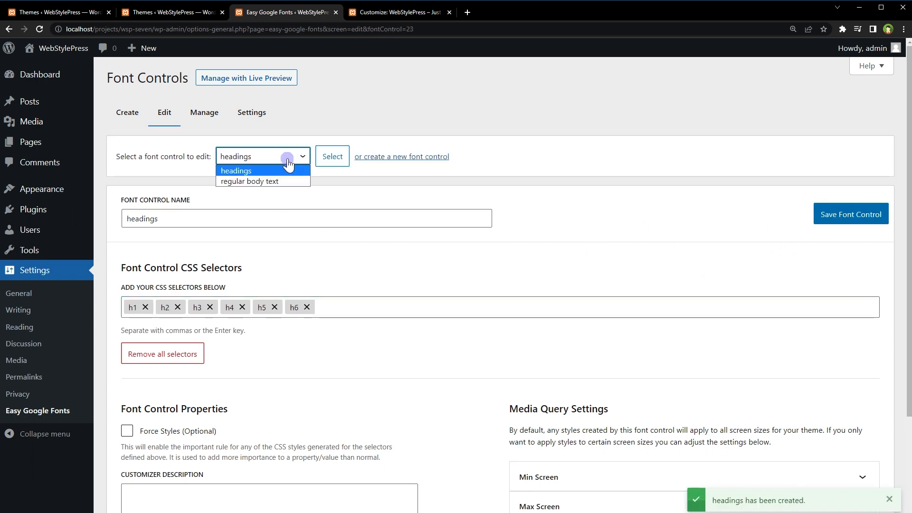
mouse_move(290, 186)
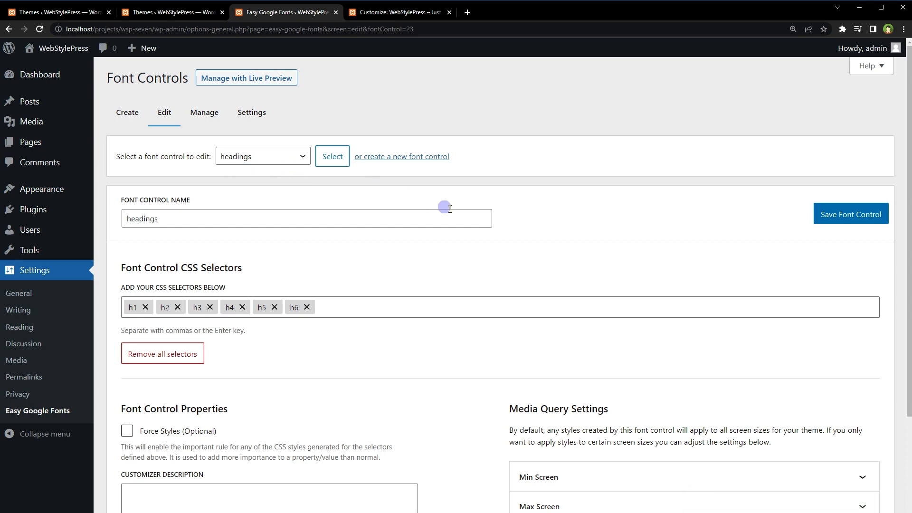
left_click(399, 11)
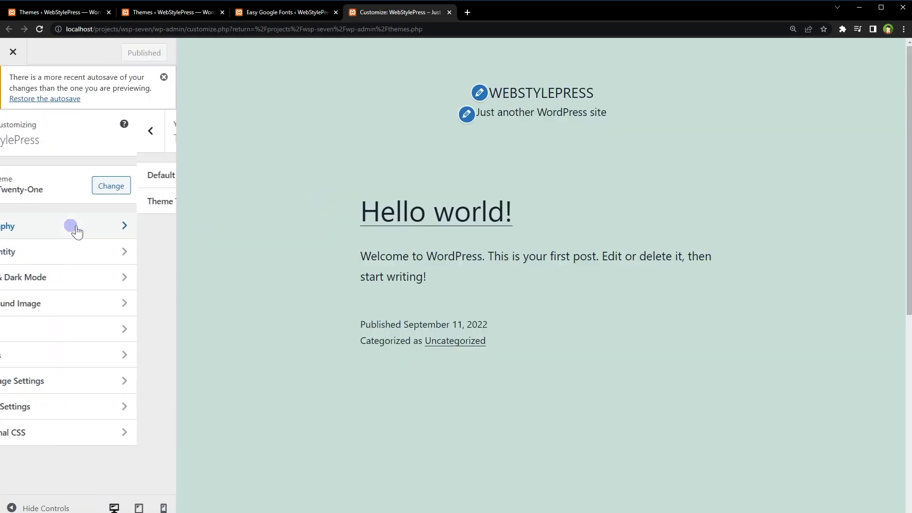
In Typography > Theme Typography, choose a new body text font and set headings to Impact
left_click(70, 226)
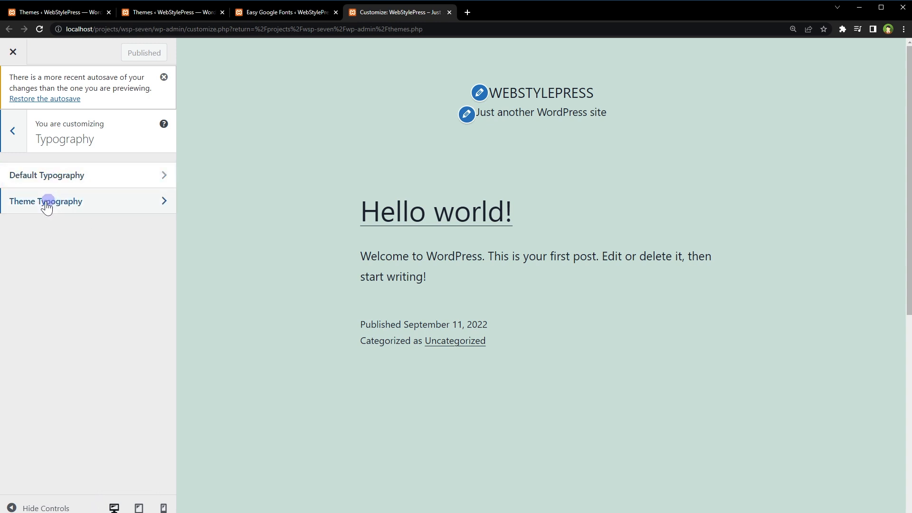
left_click(45, 201)
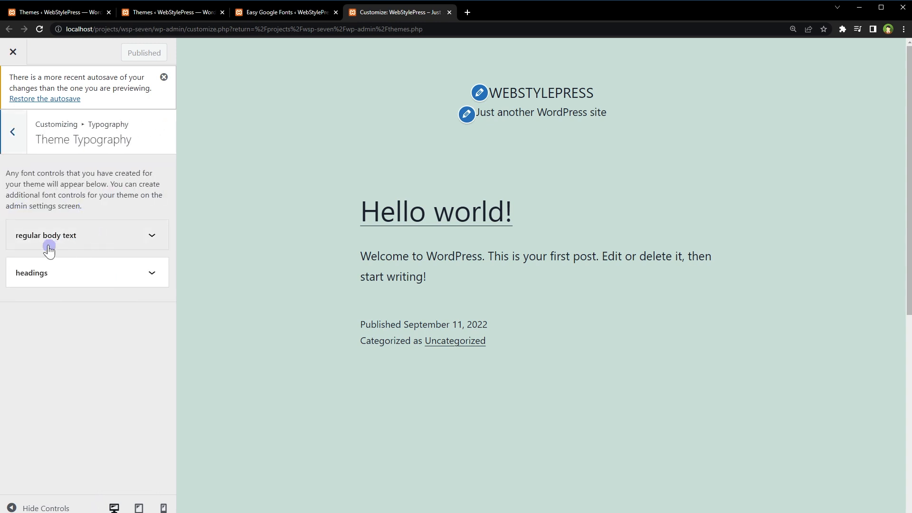
mouse_move(106, 278)
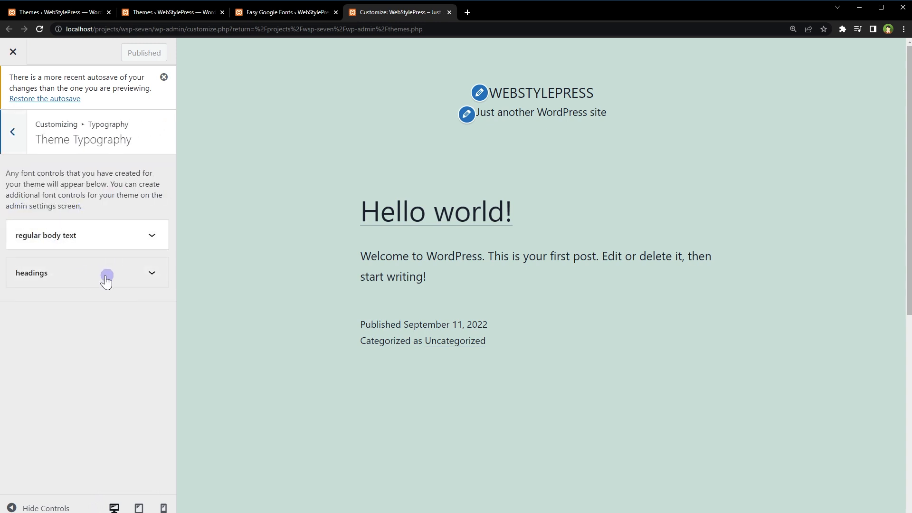
left_click(86, 235)
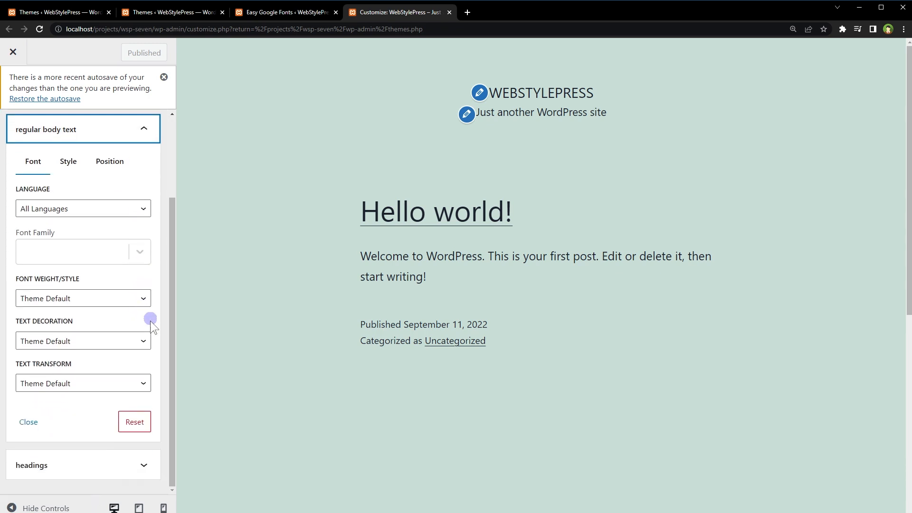
left_click(83, 251)
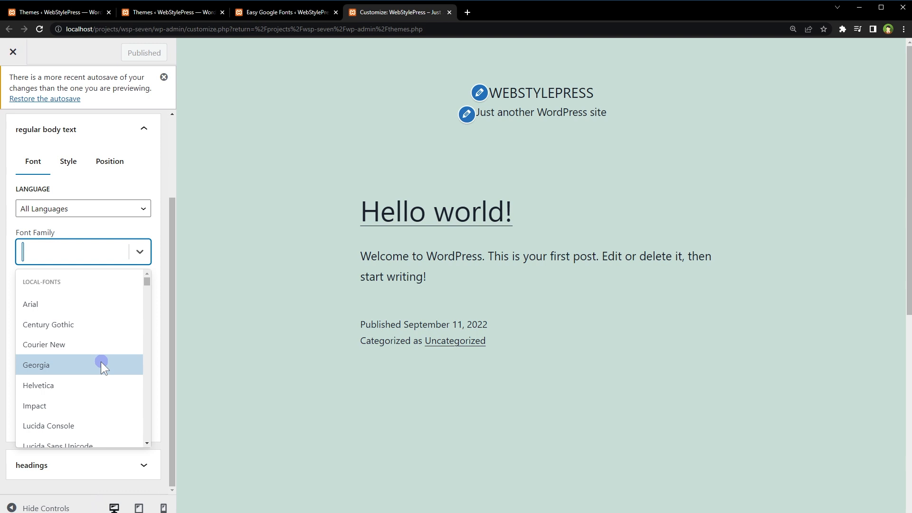
left_click(48, 325)
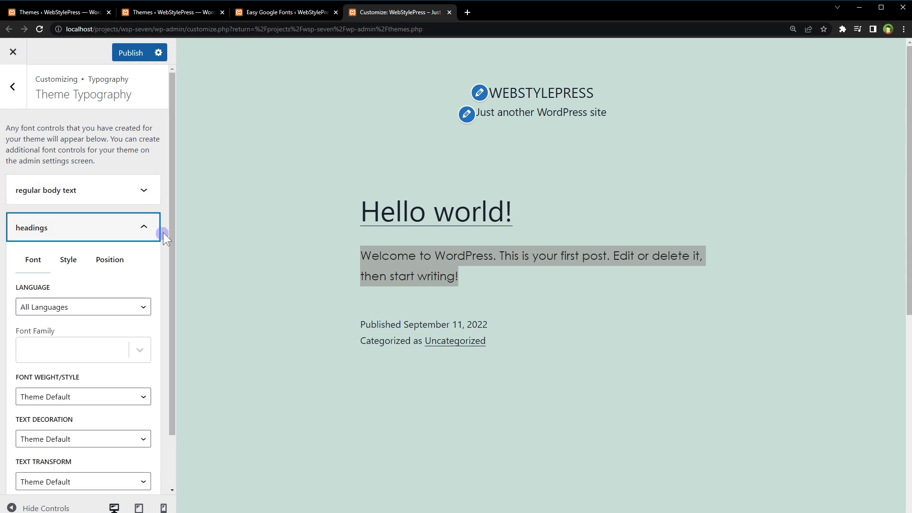
left_click(76, 349)
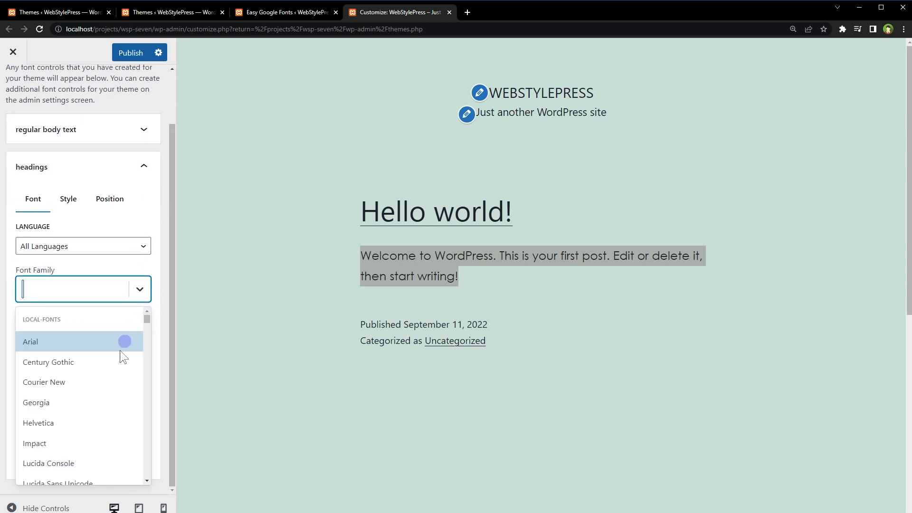
left_click(35, 442)
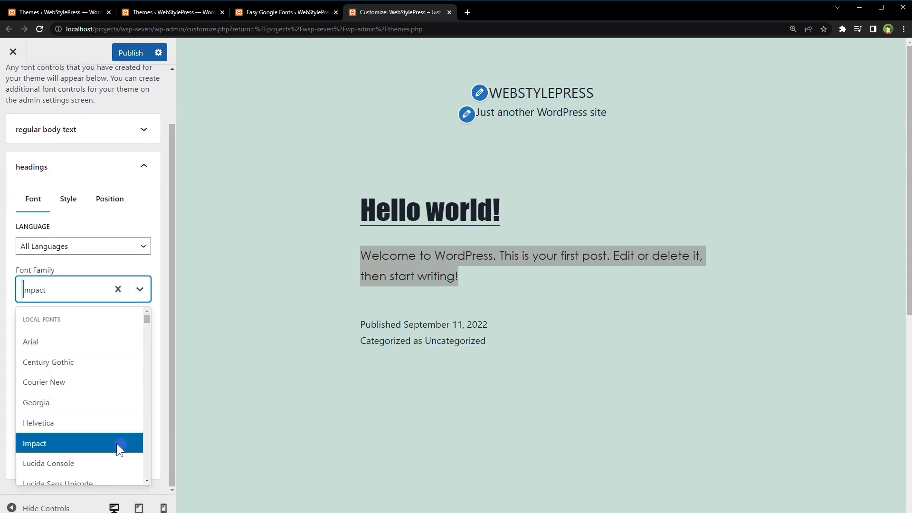